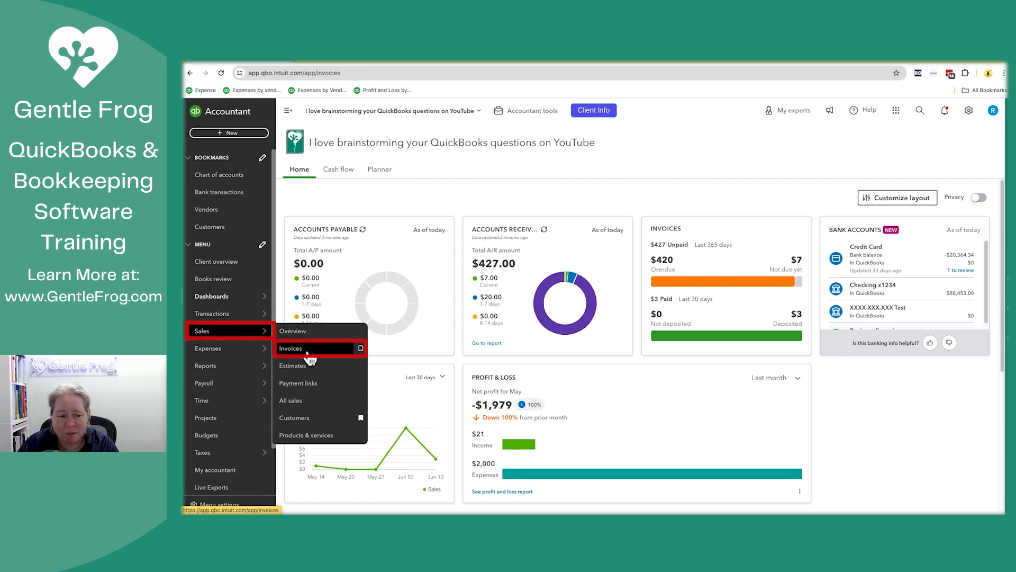
Open the Sales invoices list showing all six invoices
click(291, 349)
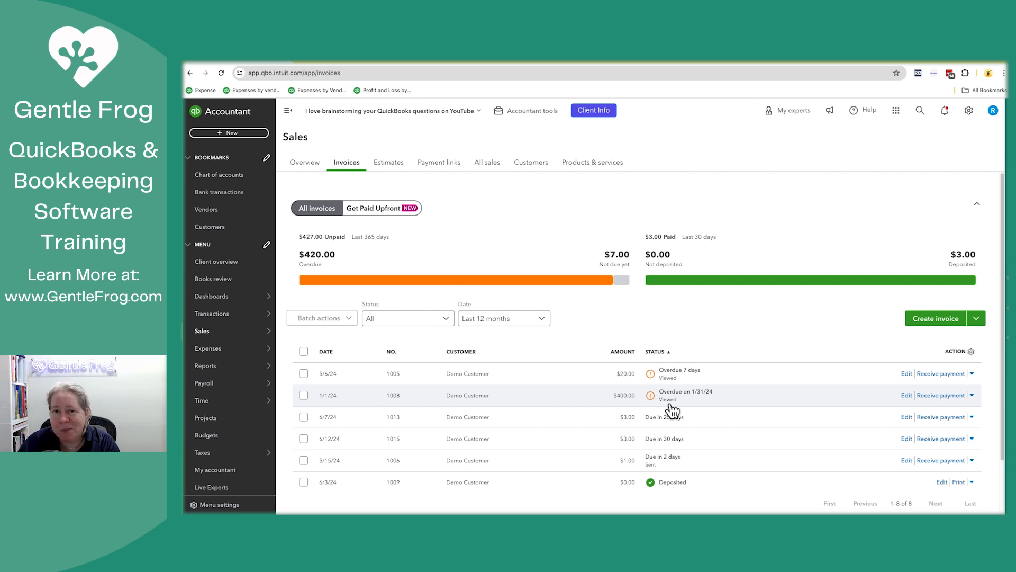
mouse_move(976, 401)
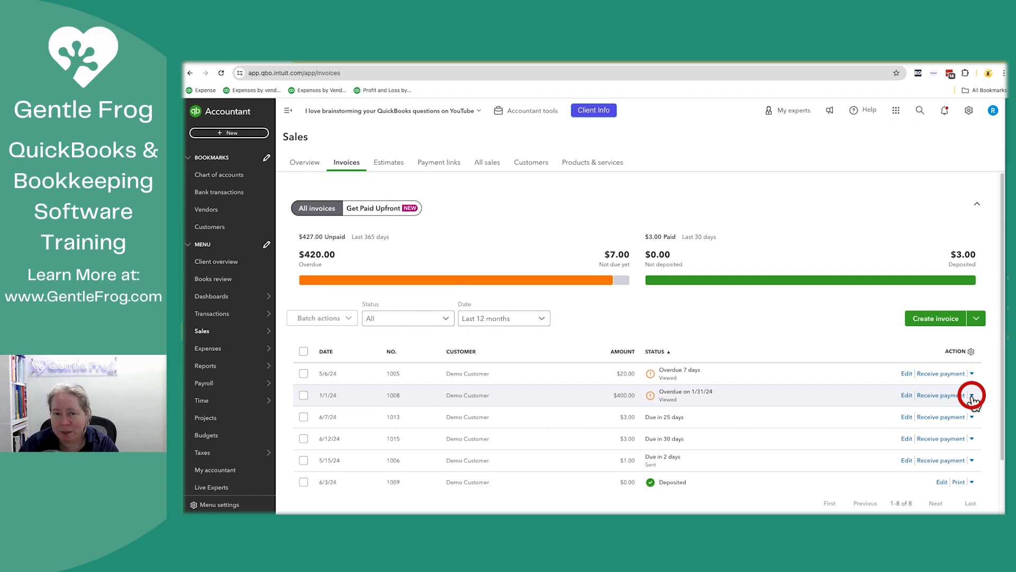
Open invoice 1008's detail panel showing its $400 overdue balance and activity timeline
click(972, 395)
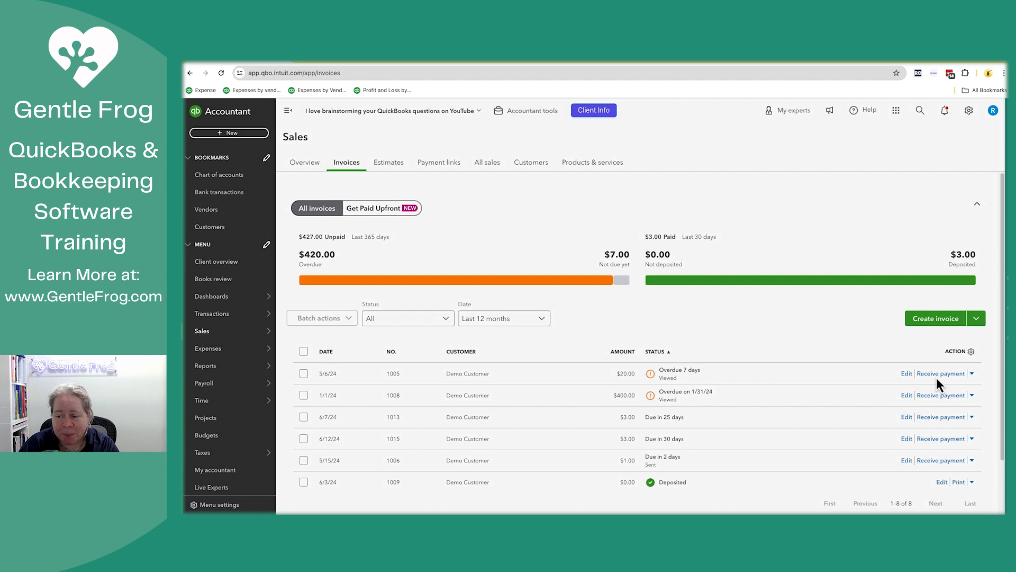
click(393, 395)
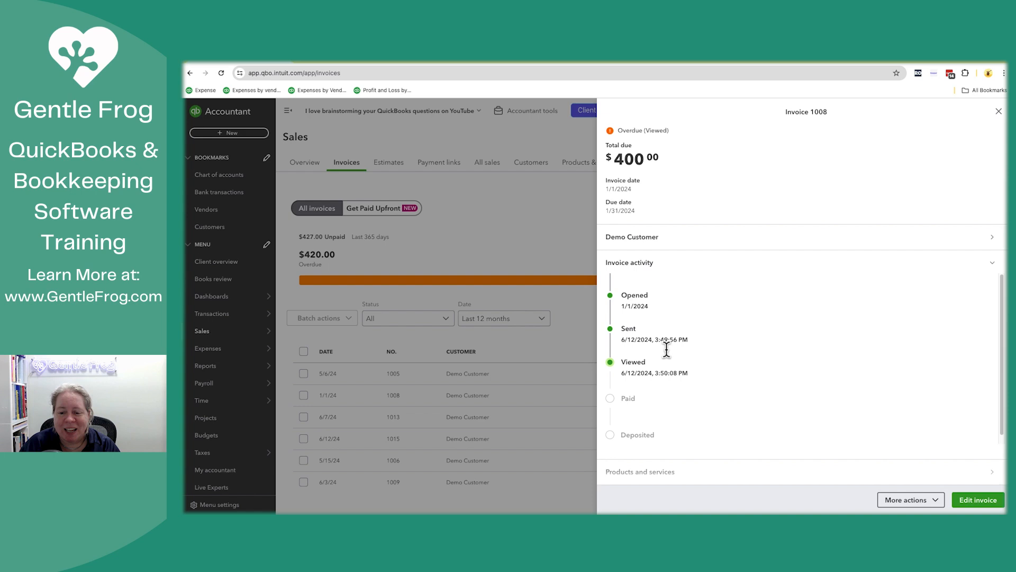
mouse_move(712, 385)
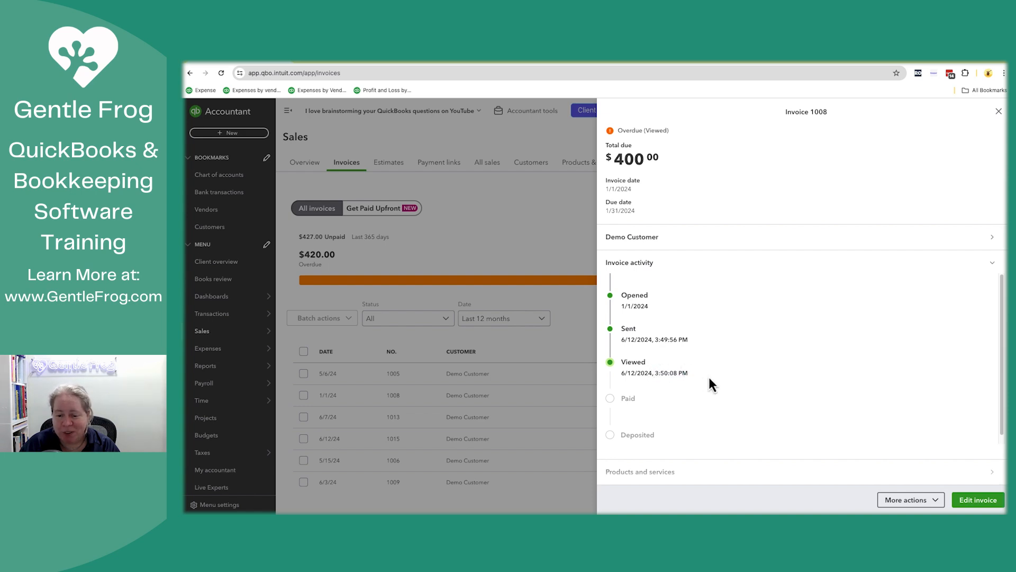
mouse_move(880, 332)
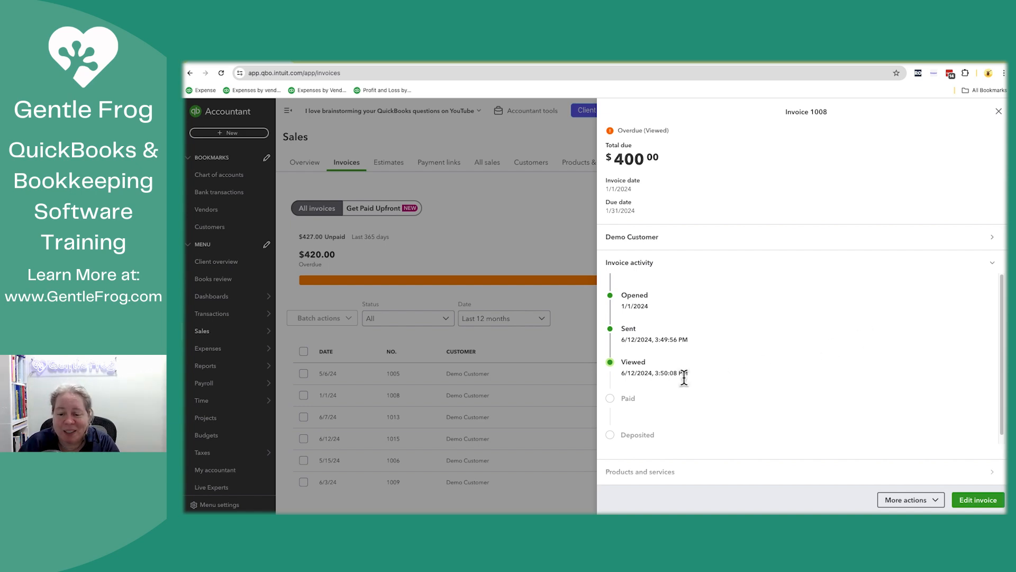
mouse_move(687, 386)
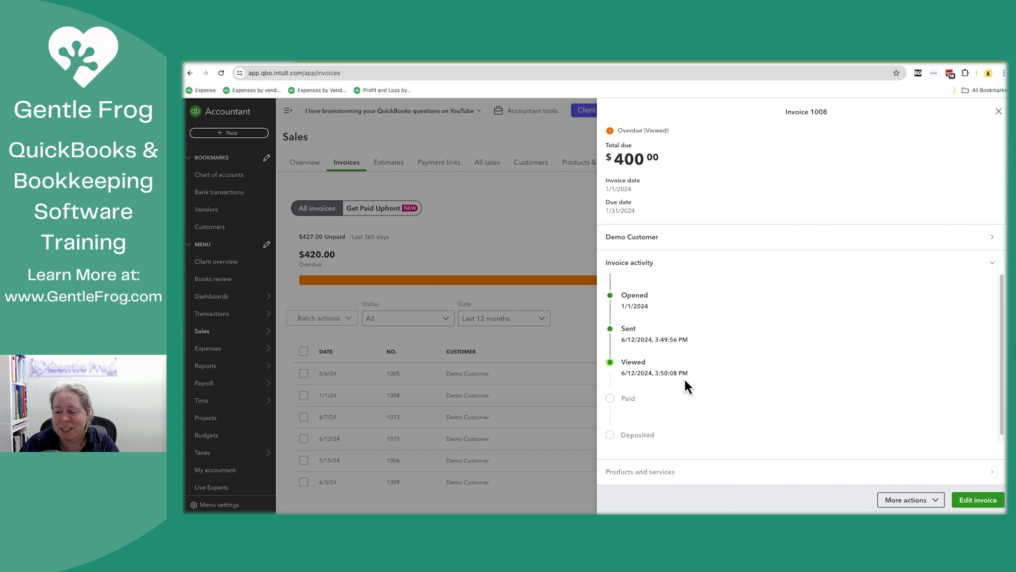
mouse_move(851, 369)
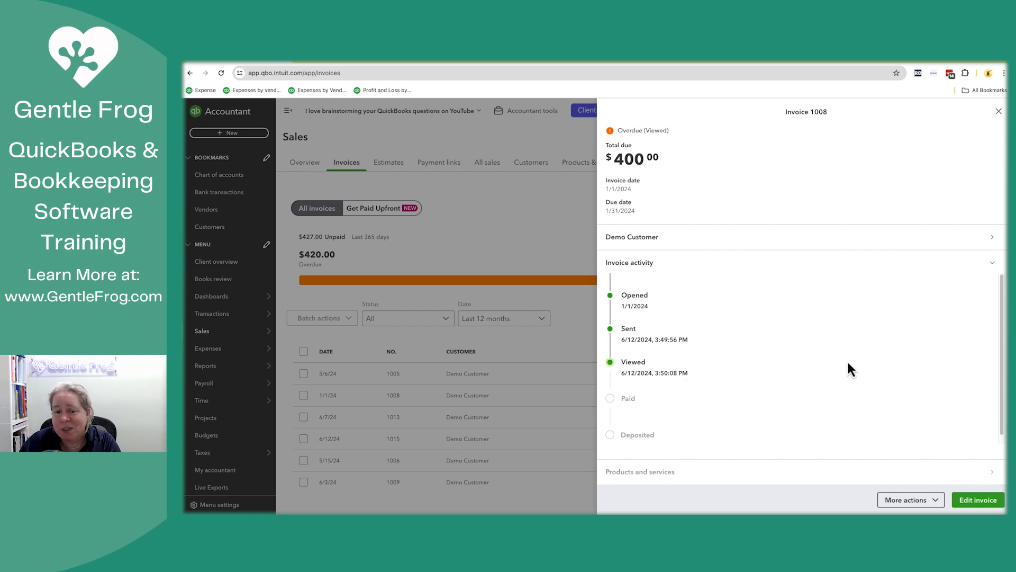
Close the side panel, open invoice 1008 in the editor, and review its $400 service line
click(999, 111)
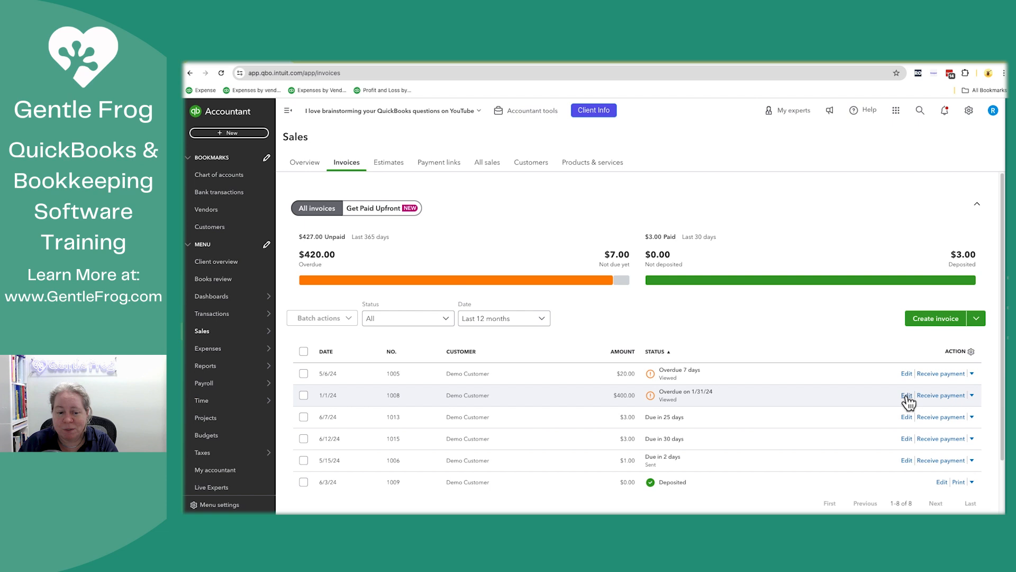
click(906, 396)
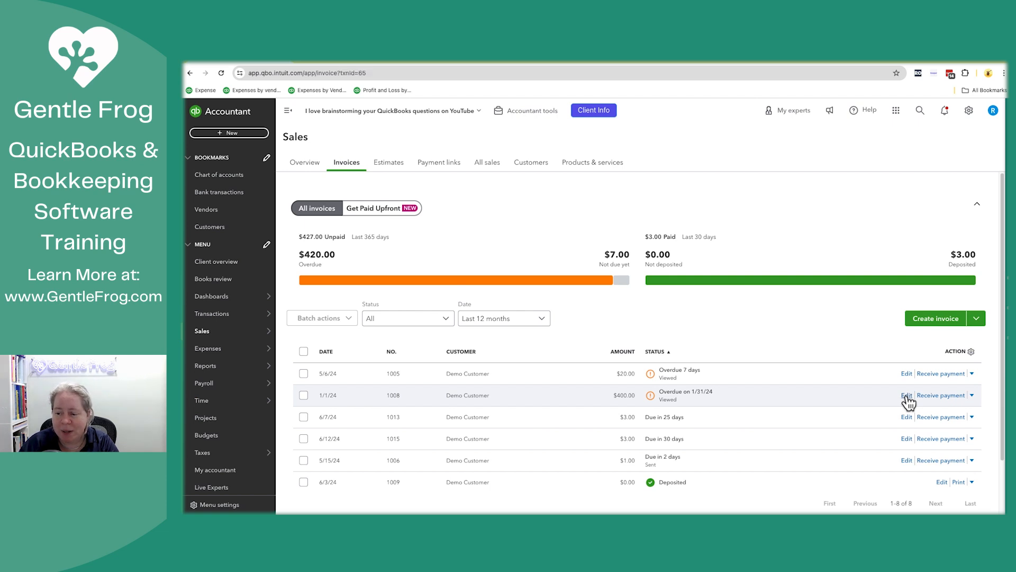
click(906, 395)
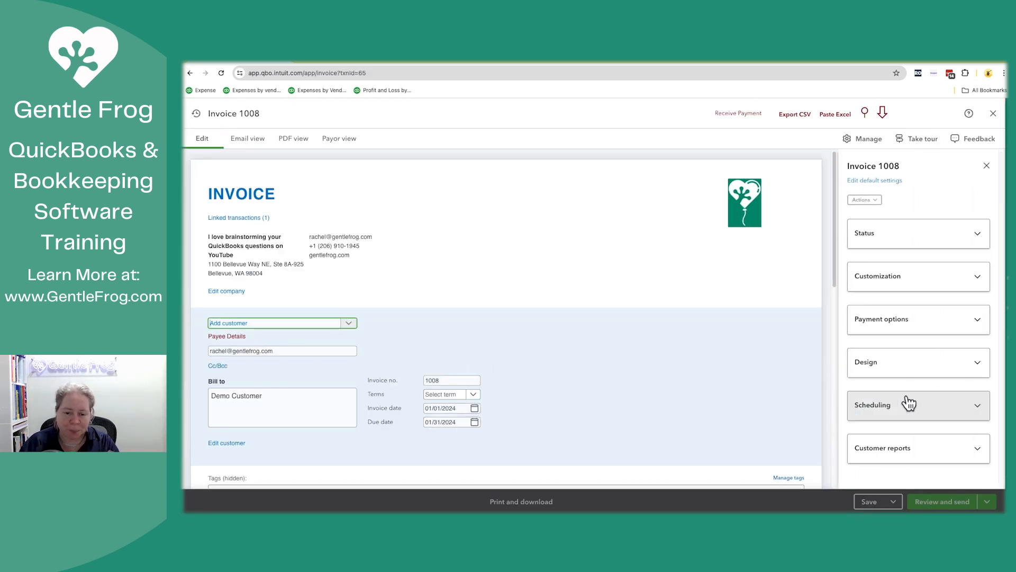
scroll(down, 3)
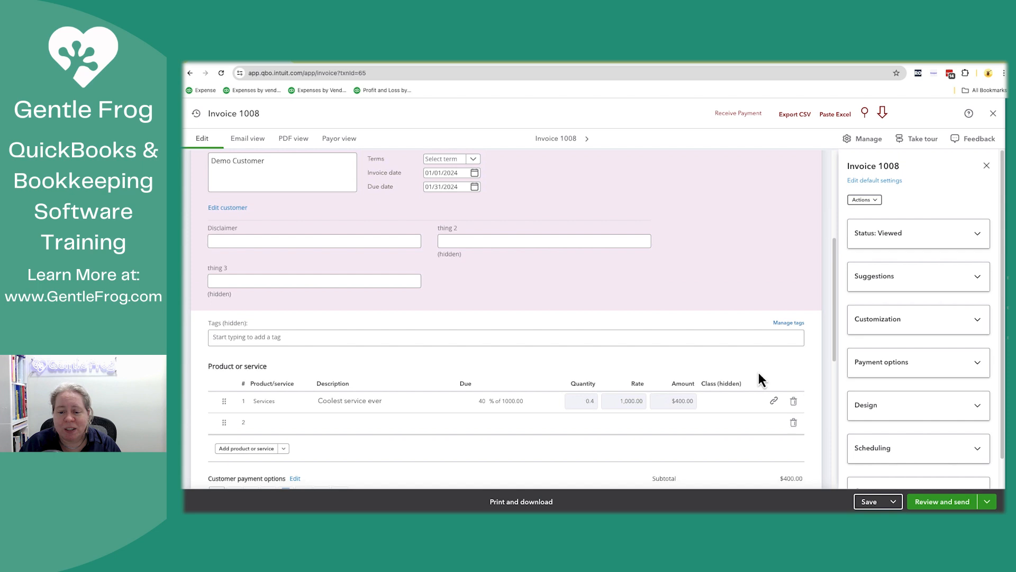
scroll(down, 3)
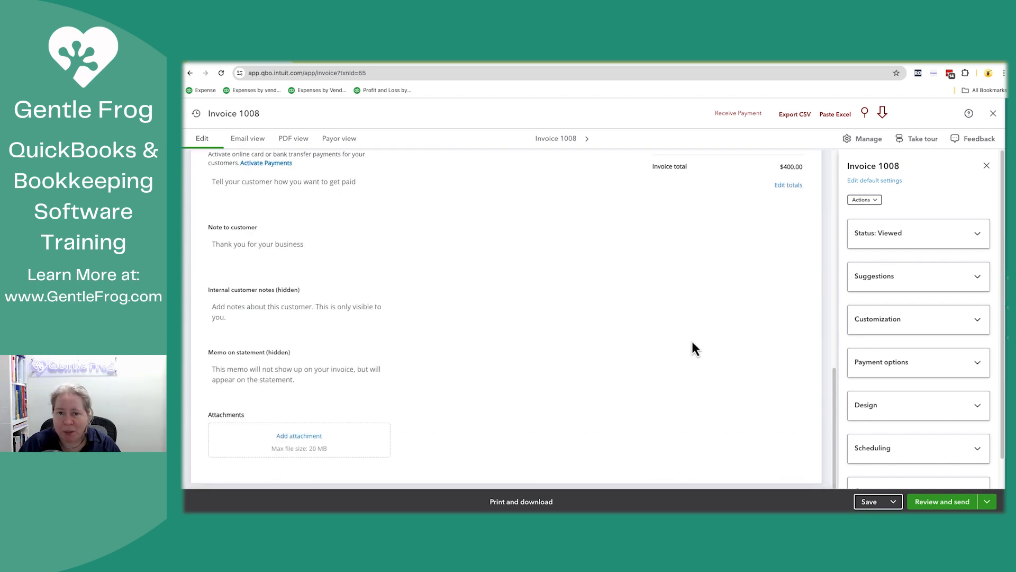
mouse_move(609, 308)
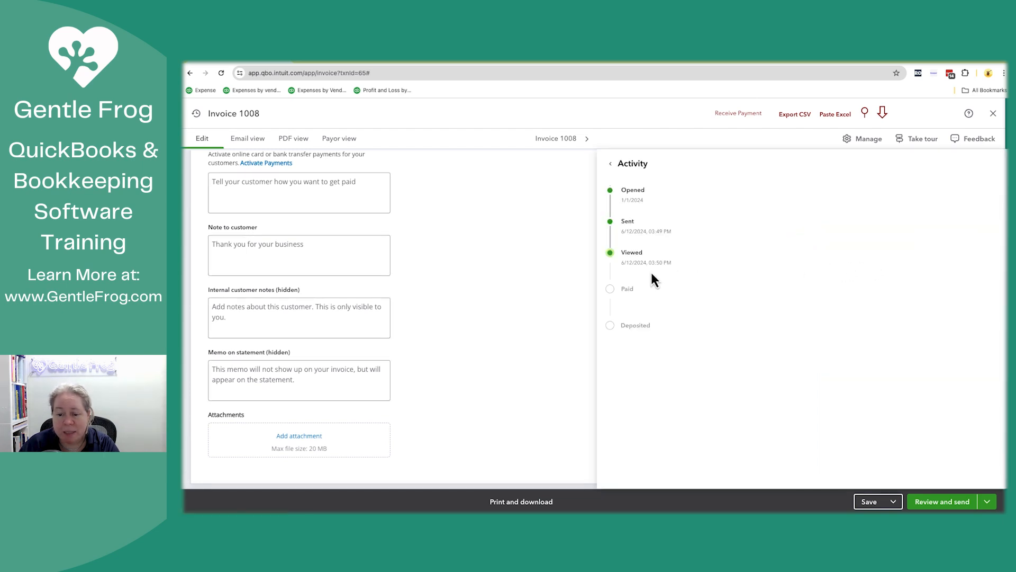
mouse_move(687, 286)
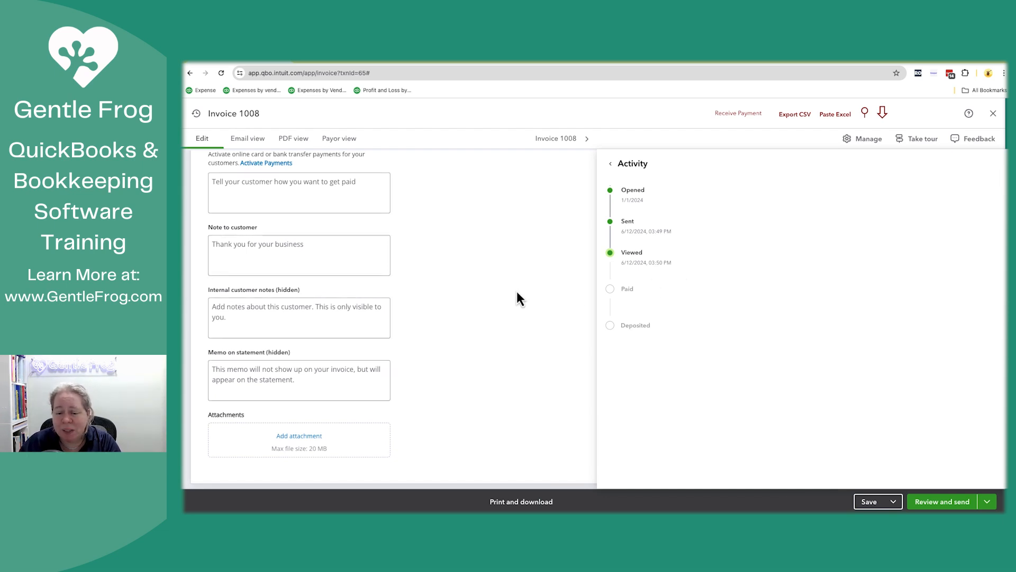
mouse_move(560, 262)
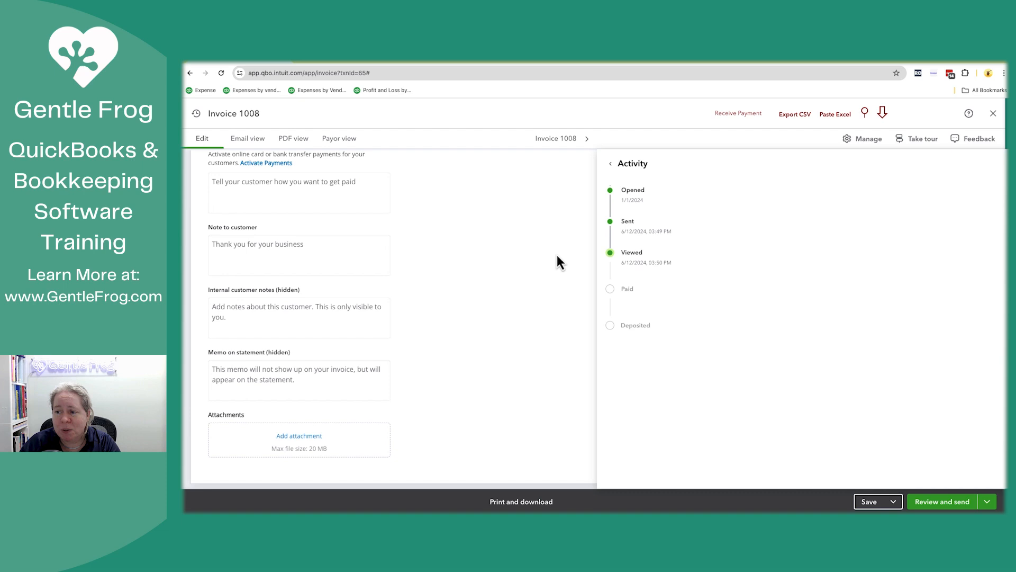
mouse_move(630, 163)
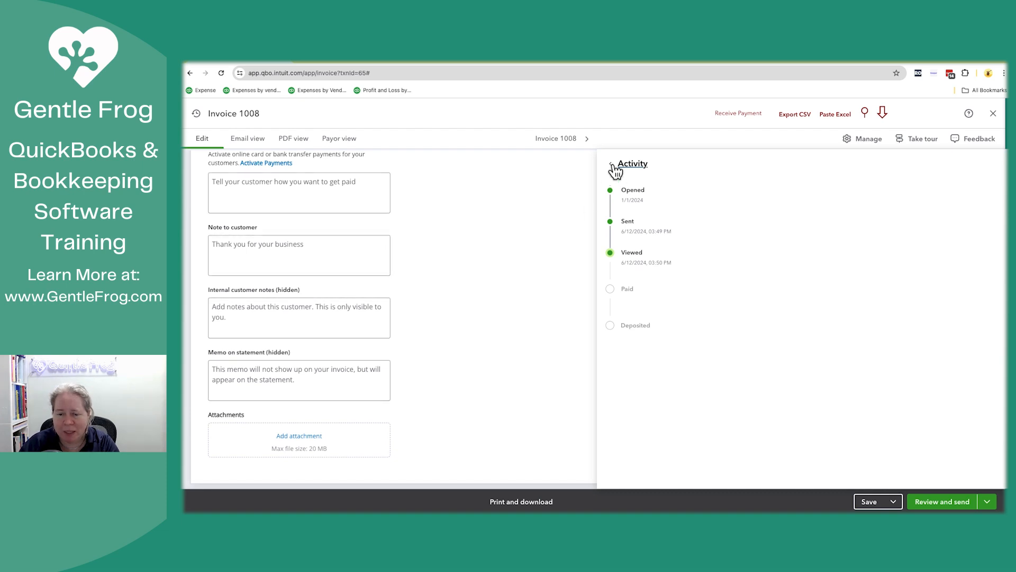